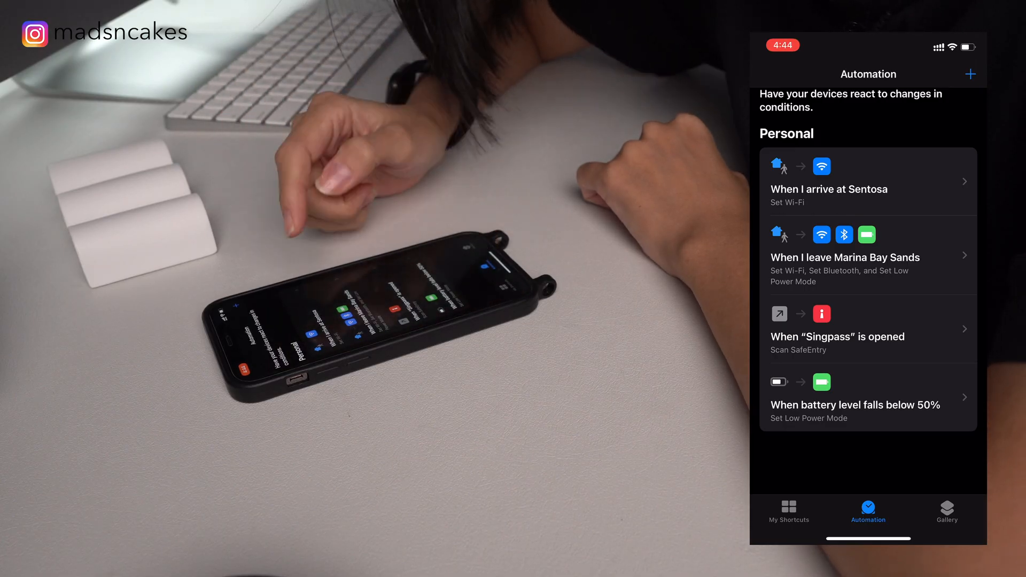
- Open the 'When I leave Marina Bay Sands' automation and view its Do actions
click(867, 257)
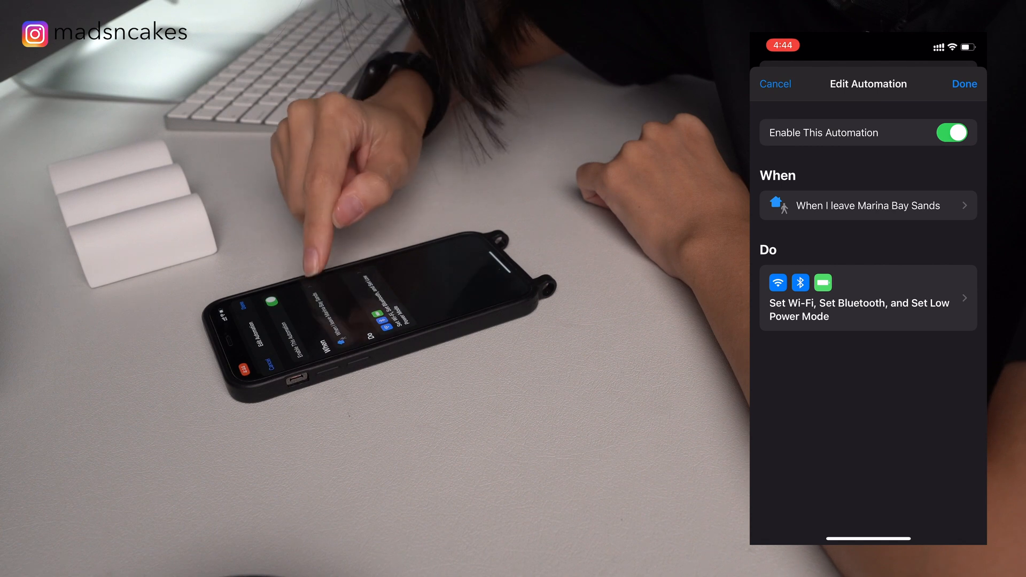
click(868, 205)
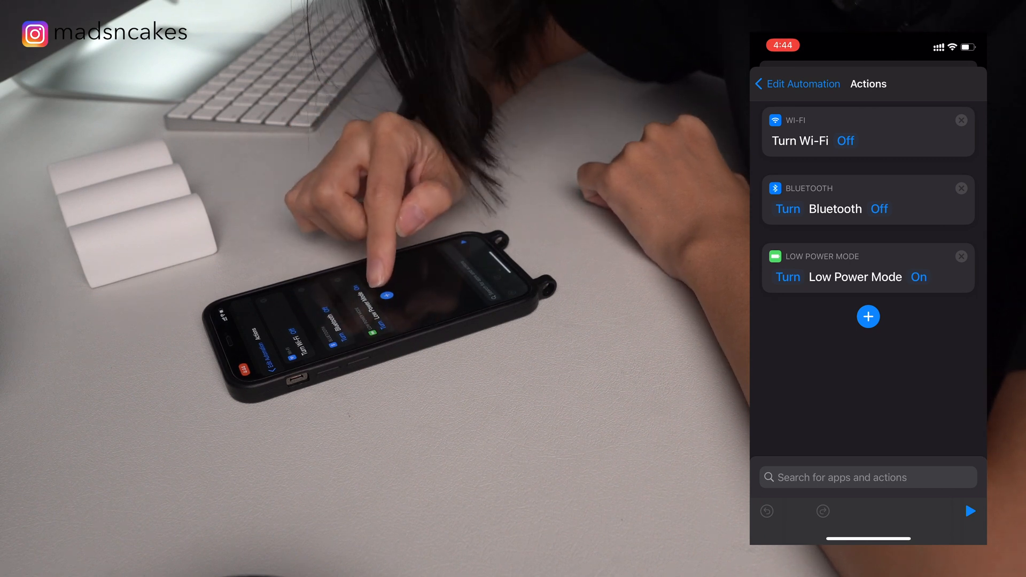
- Search for 'Wifi' and add a Set Wi-Fi action turning Wi-Fi on
click(868, 477)
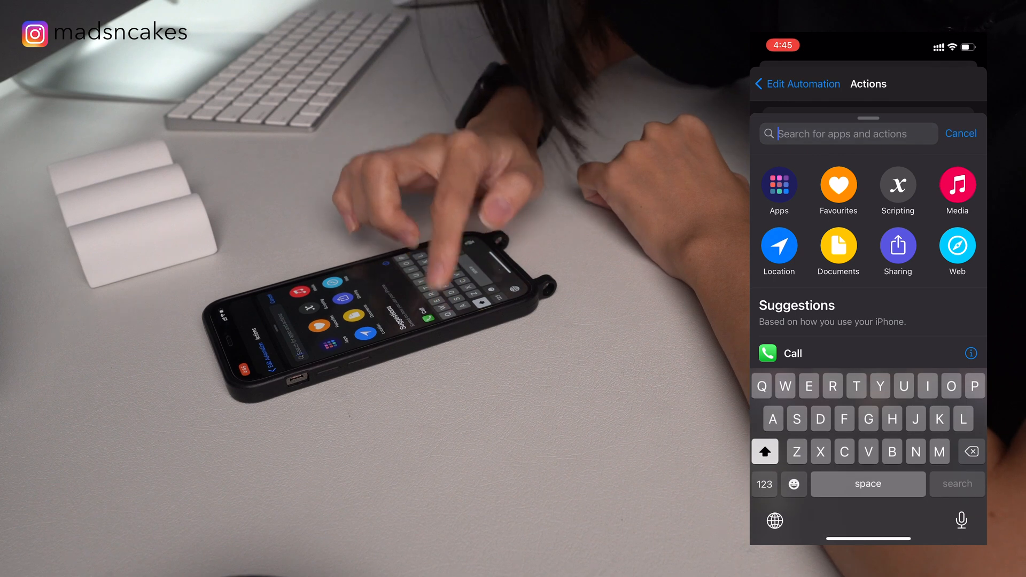
text(Wifi)
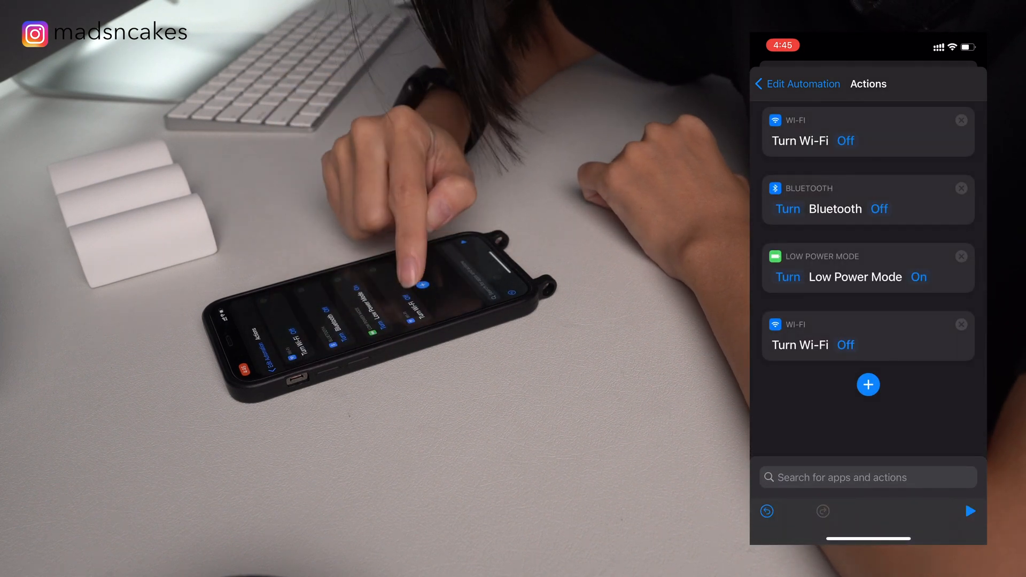
- Add a Set Low Power Mode action, found by searching 'Low mod', turning it off
click(867, 385)
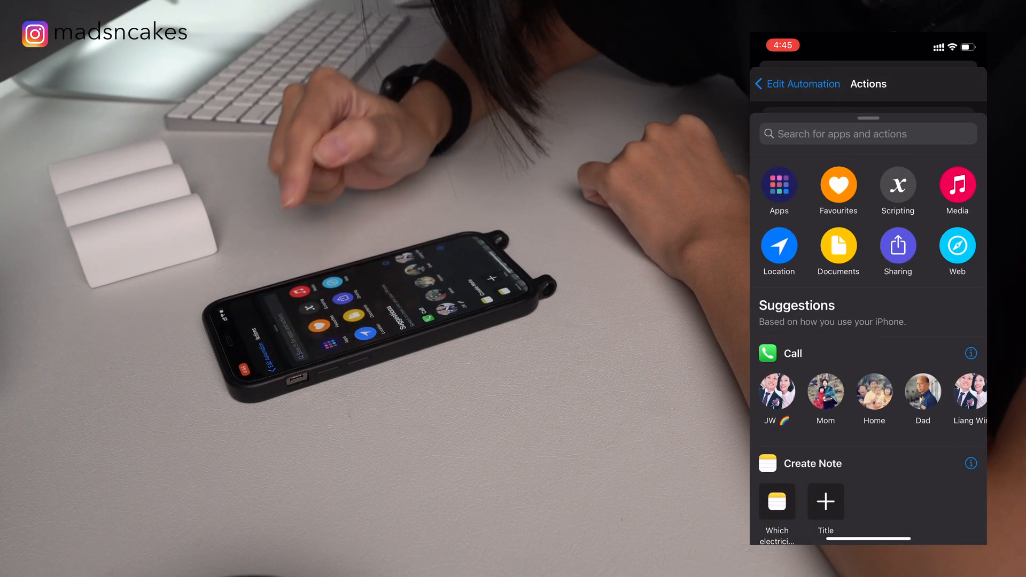
click(860, 134)
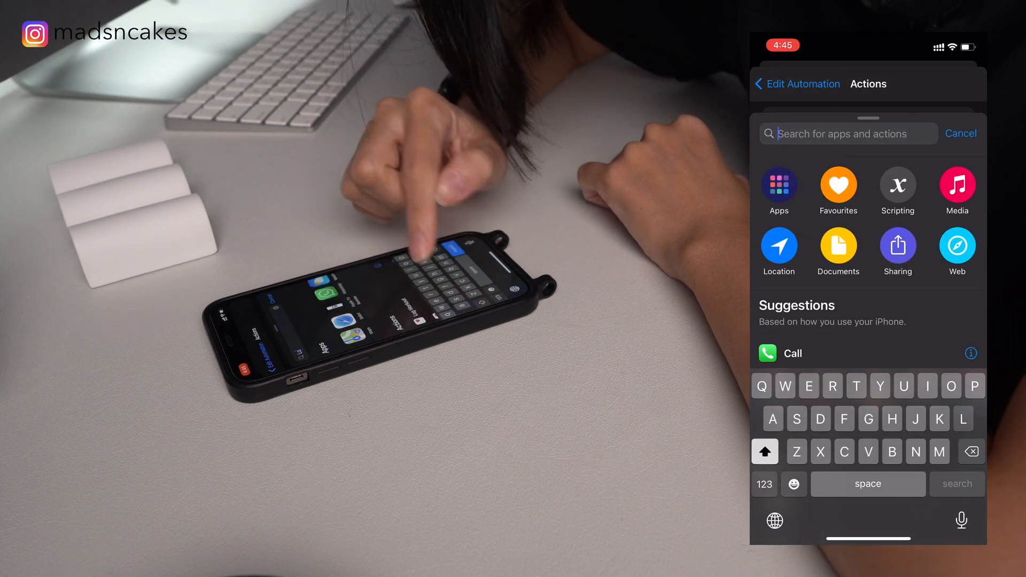
text(Low mod)
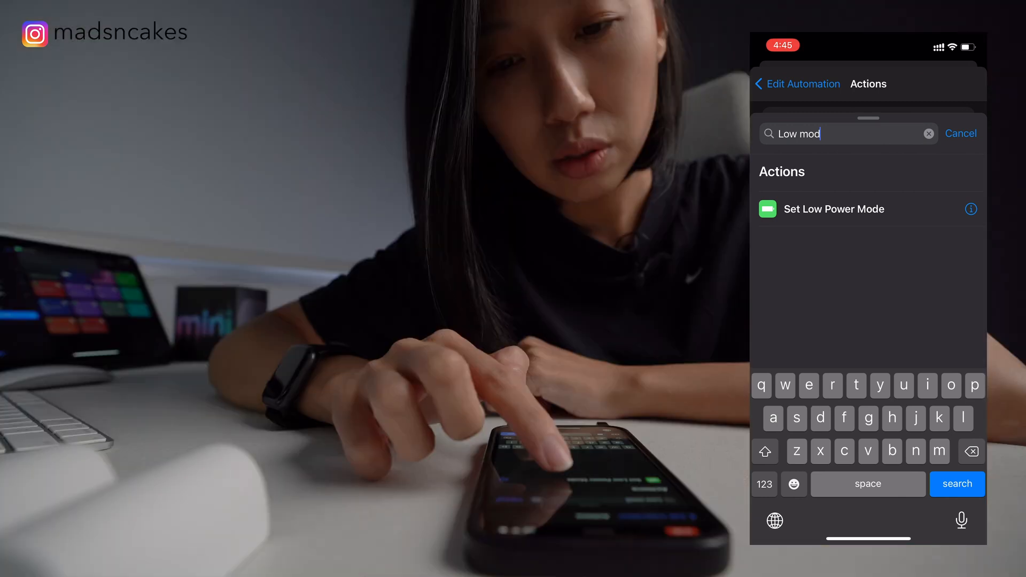
click(833, 209)
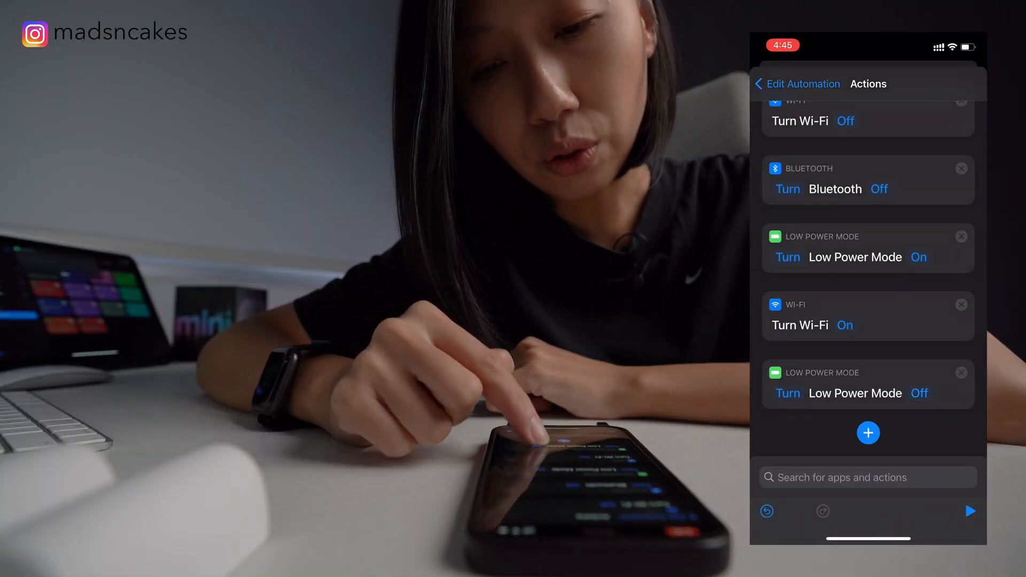